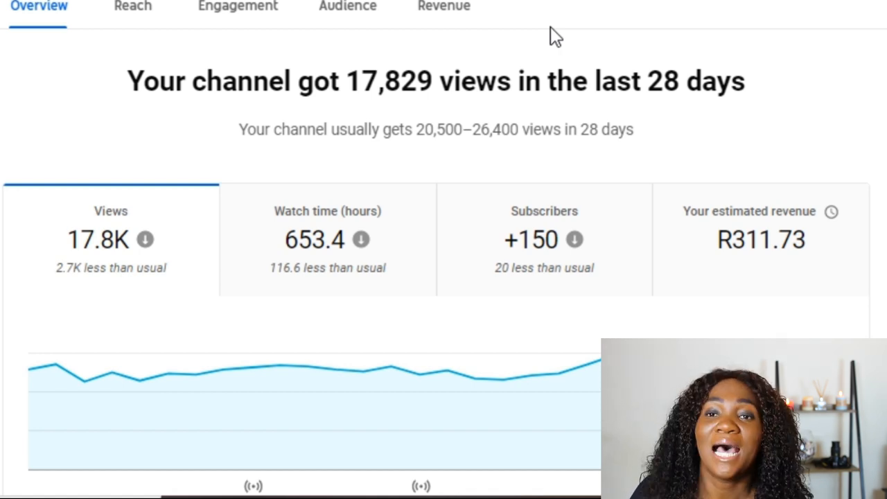
{"action": "mouse_move", "coordinate": [149, 239]}
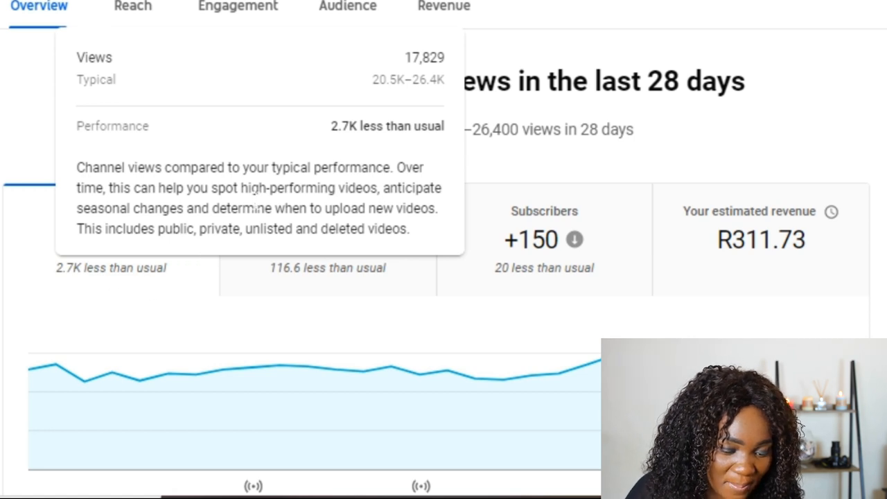
{"action": "mouse_move", "coordinate": [342, 153]}
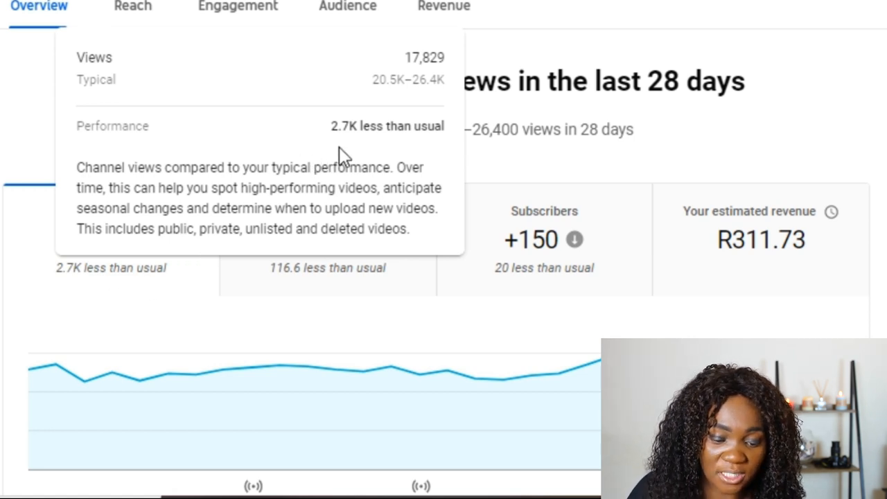
{"action": "mouse_move", "coordinate": [397, 142]}
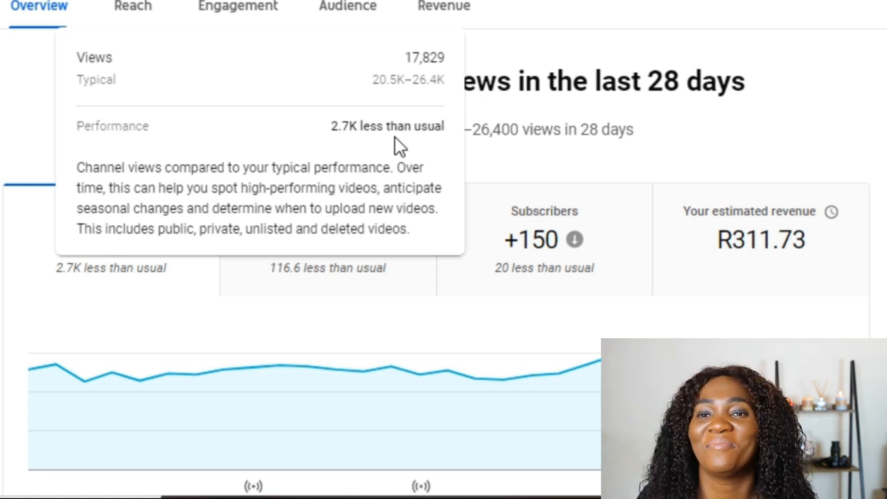
{"action": "mouse_move", "coordinate": [544, 179]}
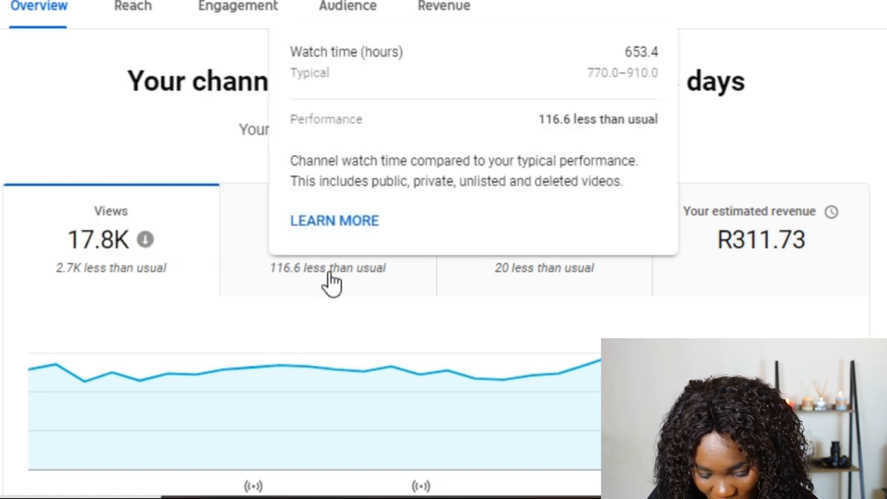
{"action": "mouse_move", "coordinate": [360, 218]}
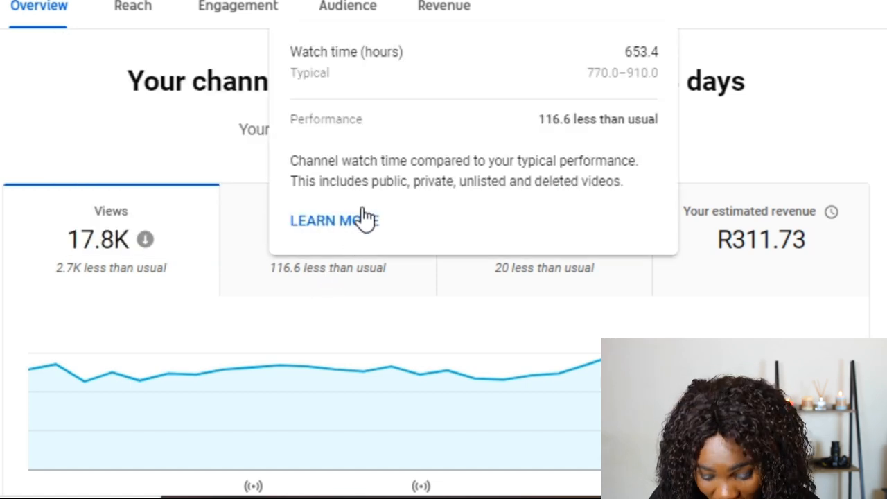
{"action": "mouse_move", "coordinate": [387, 82]}
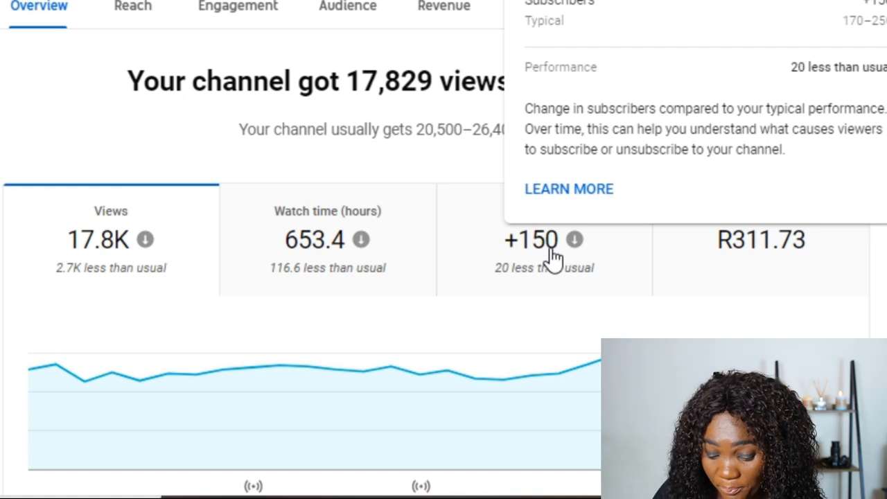
{"action": "mouse_move", "coordinate": [560, 258]}
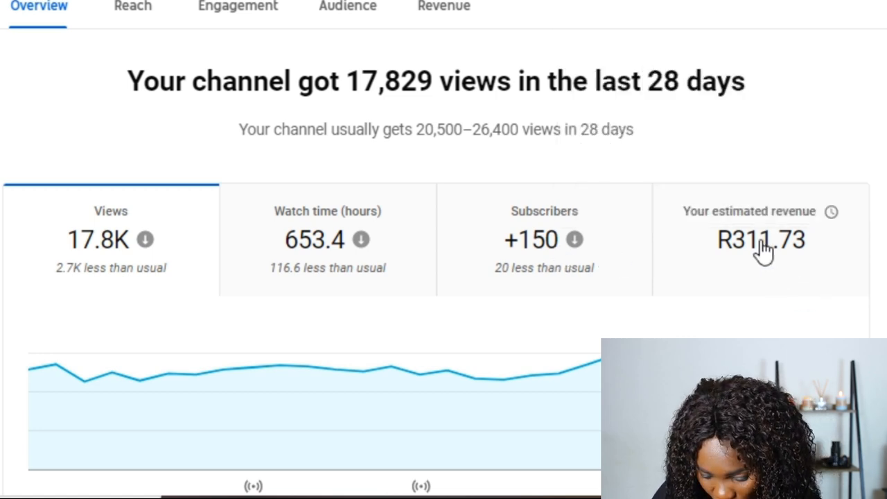
{"action": "mouse_move", "coordinate": [835, 212]}
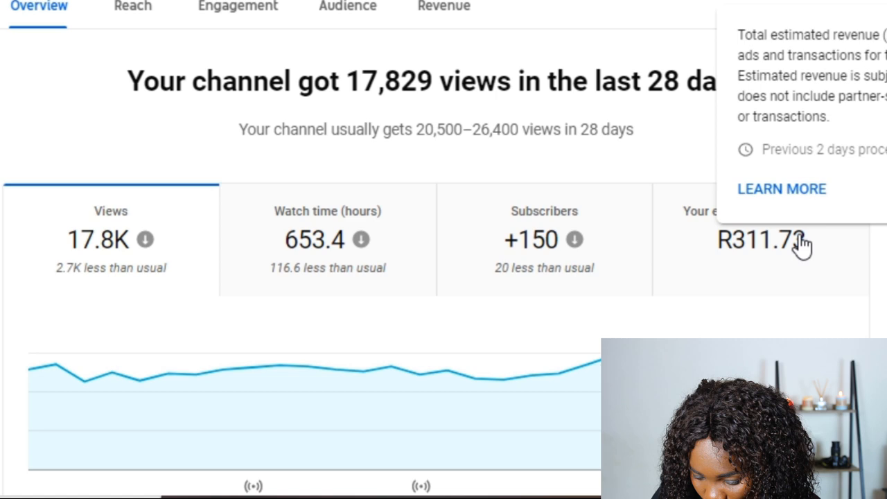
{"action": "mouse_move", "coordinate": [785, 281]}
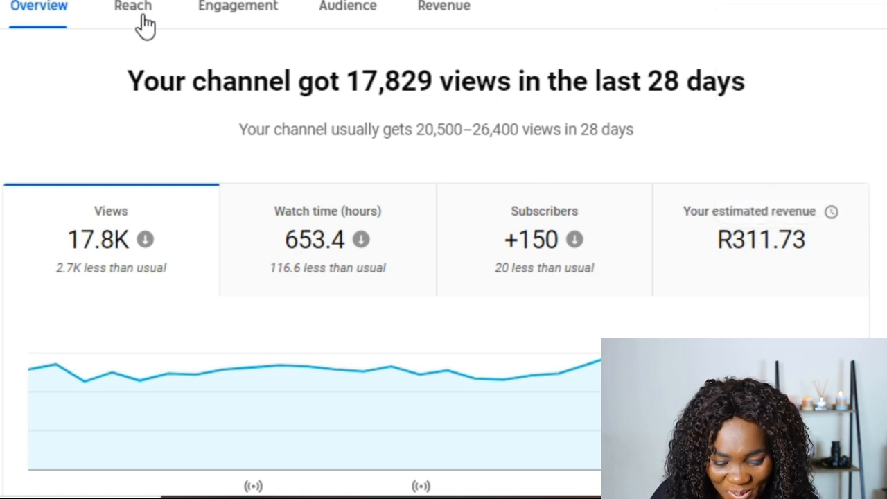
View Reach figures (156.1K impressions, 5.5% CTR, 17.8K views), then move to Engagement analytics
{"action": "left_click", "coordinate": [132, 7]}
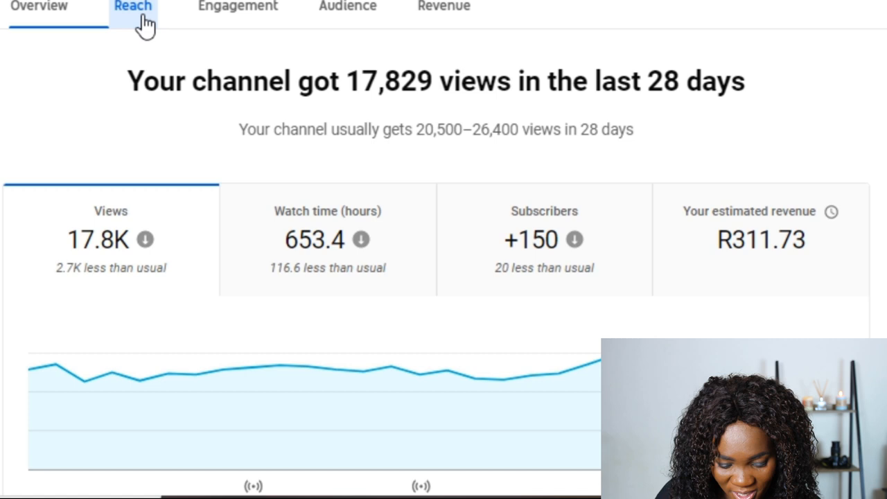
{"action": "left_click", "coordinate": [133, 7]}
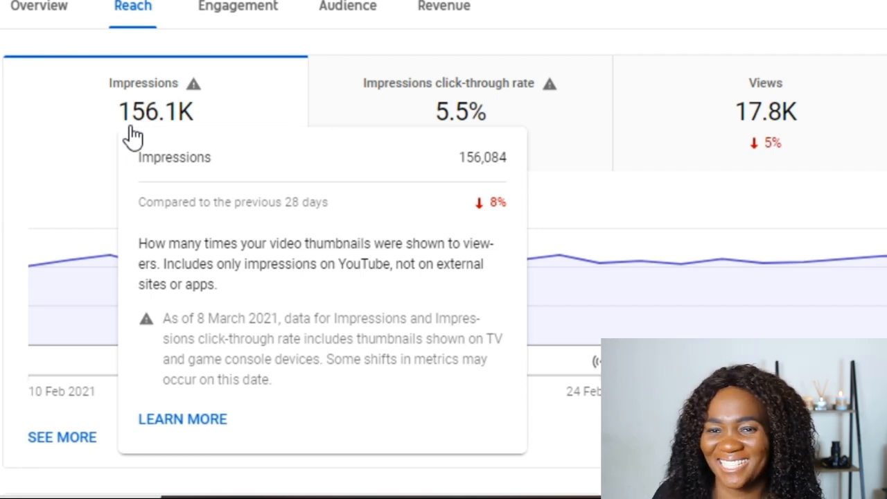
{"action": "mouse_move", "coordinate": [104, 159]}
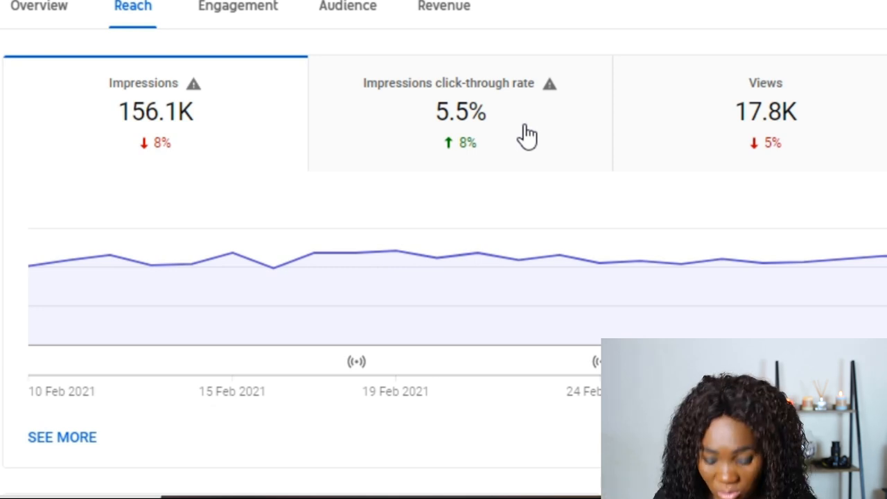
{"action": "mouse_move", "coordinate": [551, 83]}
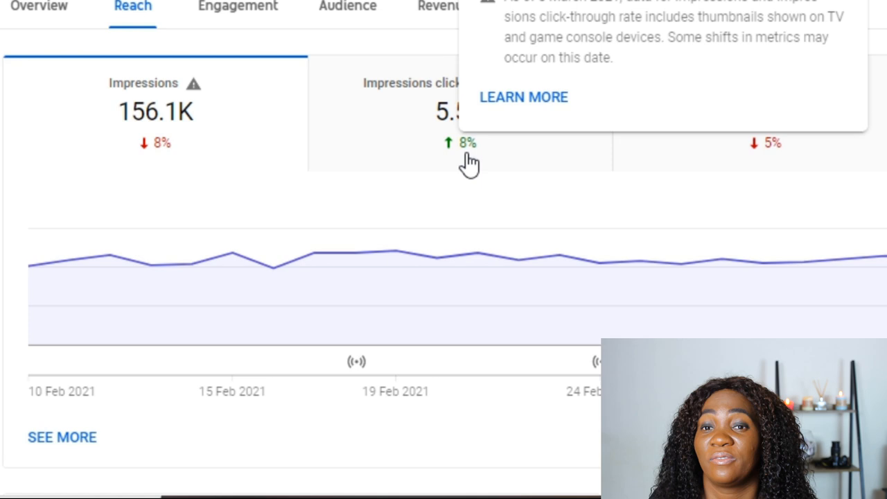
{"action": "mouse_move", "coordinate": [710, 128]}
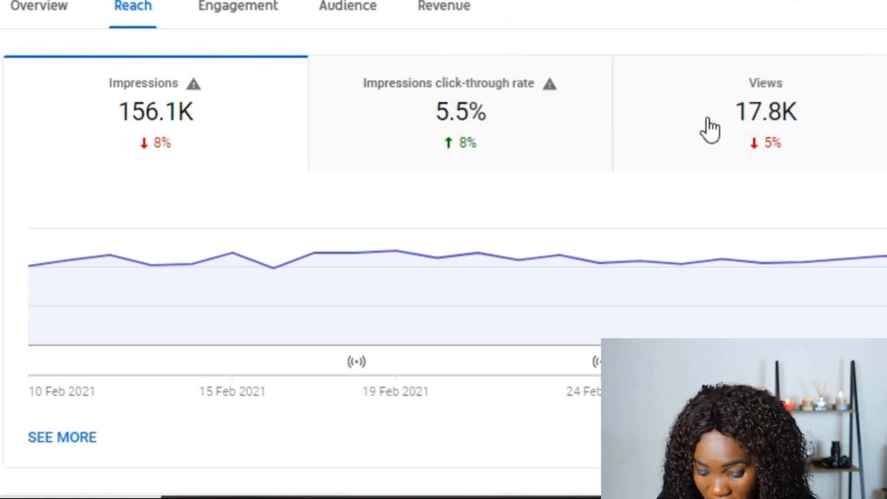
{"action": "mouse_move", "coordinate": [720, 132]}
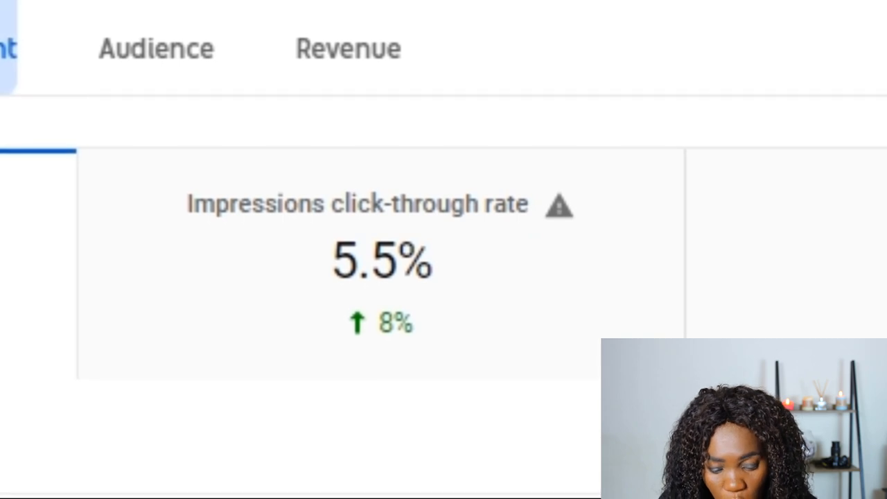
{"action": "left_click", "coordinate": [182, 155]}
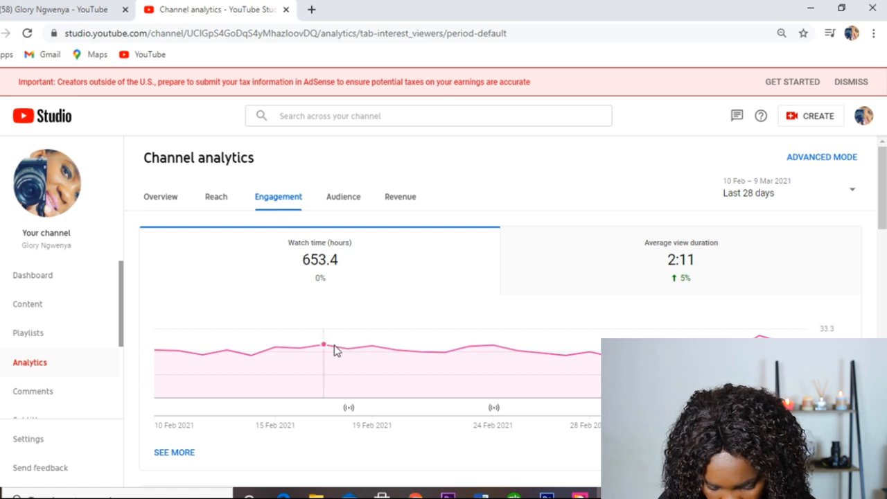
{"action": "left_click", "coordinate": [343, 197]}
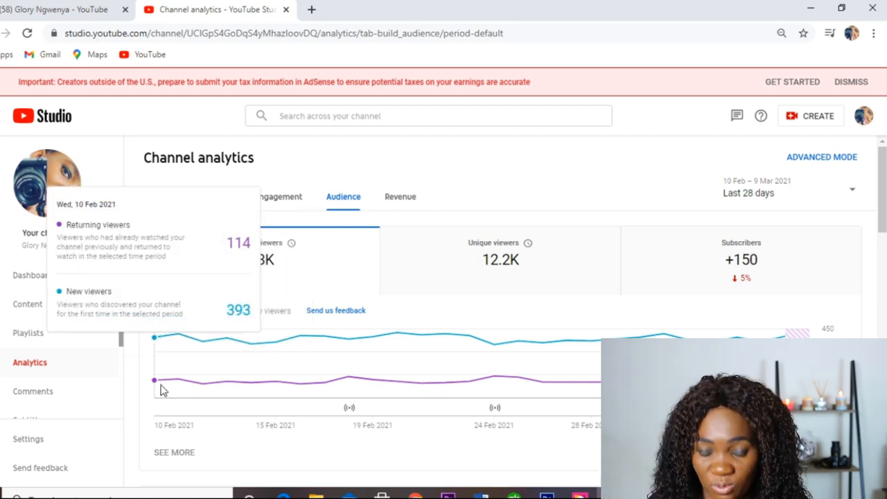
{"action": "mouse_move", "coordinate": [173, 388]}
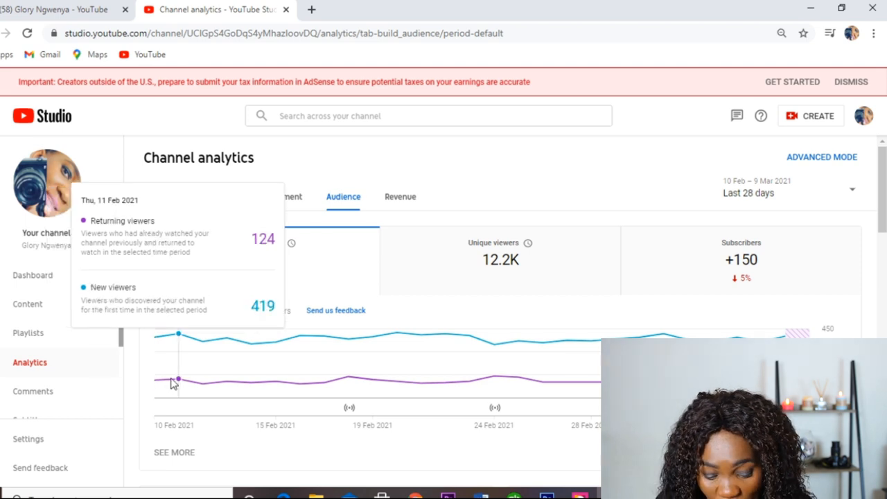
{"action": "mouse_move", "coordinate": [205, 380]}
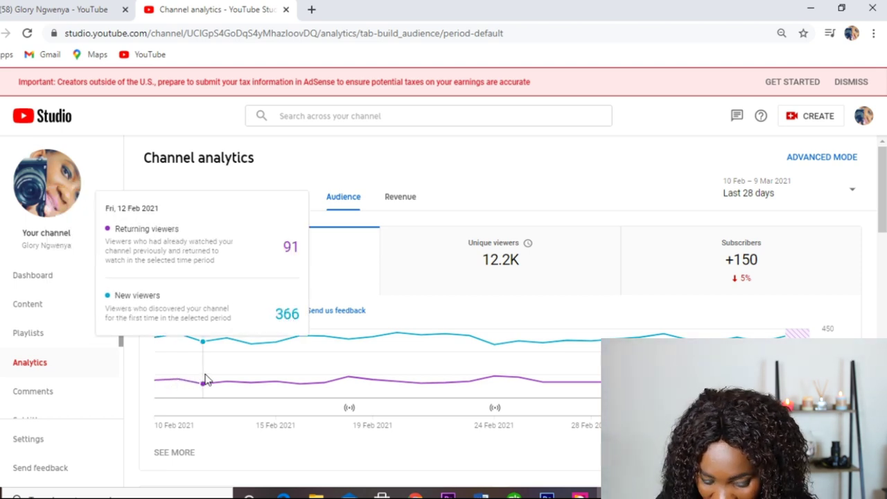
{"action": "mouse_move", "coordinate": [213, 378]}
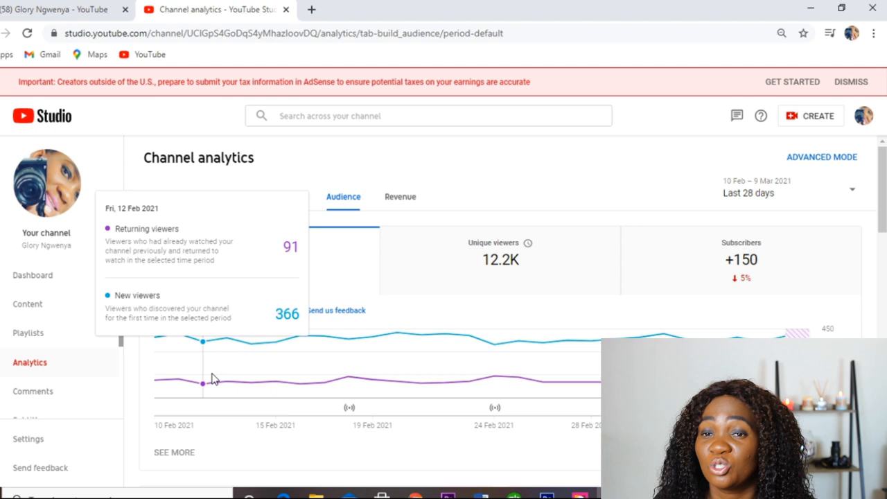
{"action": "mouse_move", "coordinate": [274, 380]}
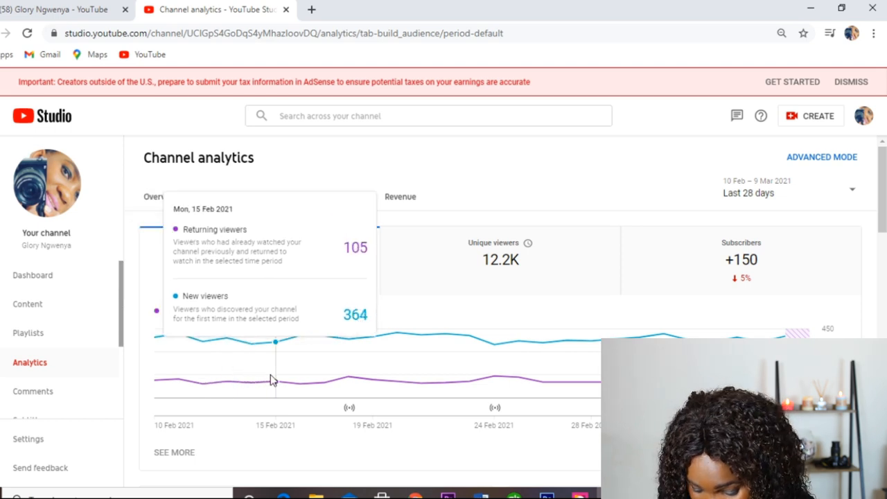
{"action": "mouse_move", "coordinate": [317, 374]}
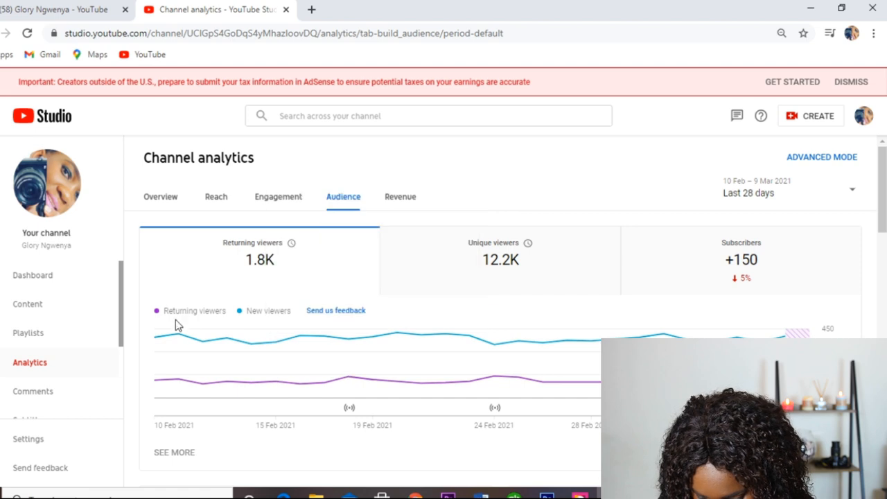
{"action": "mouse_move", "coordinate": [175, 336]}
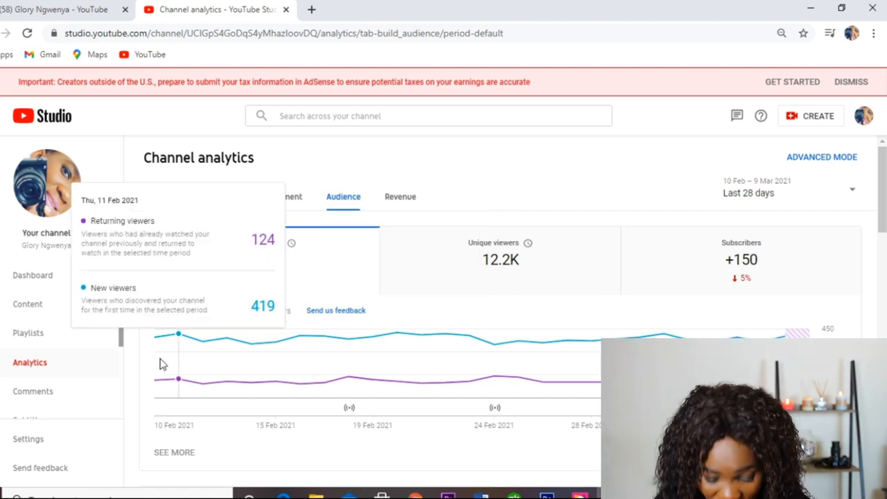
{"action": "mouse_move", "coordinate": [161, 386]}
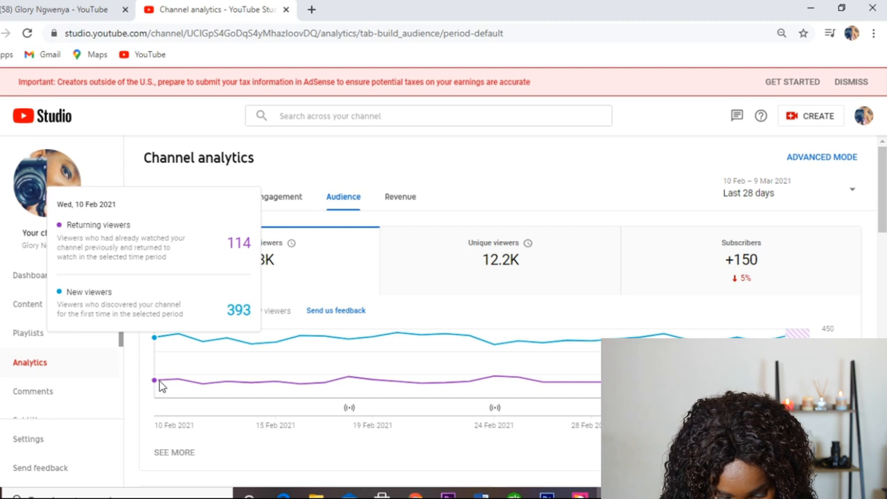
{"action": "mouse_move", "coordinate": [174, 388]}
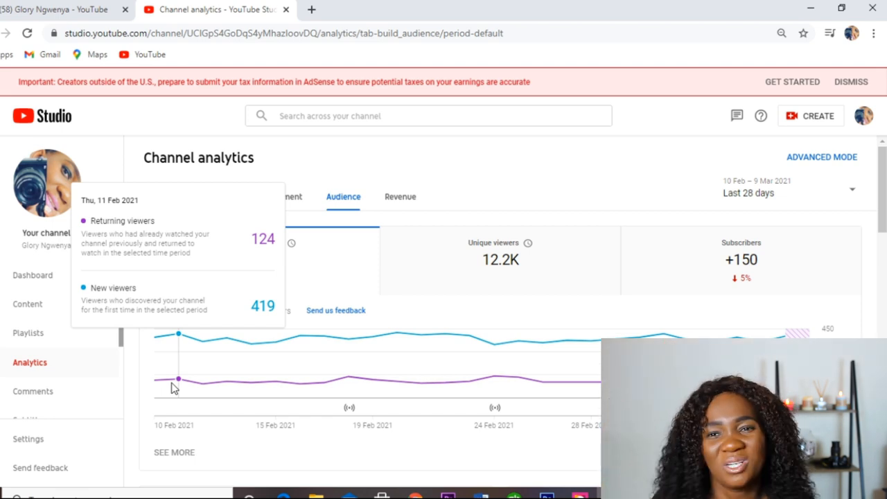
{"action": "mouse_move", "coordinate": [213, 383]}
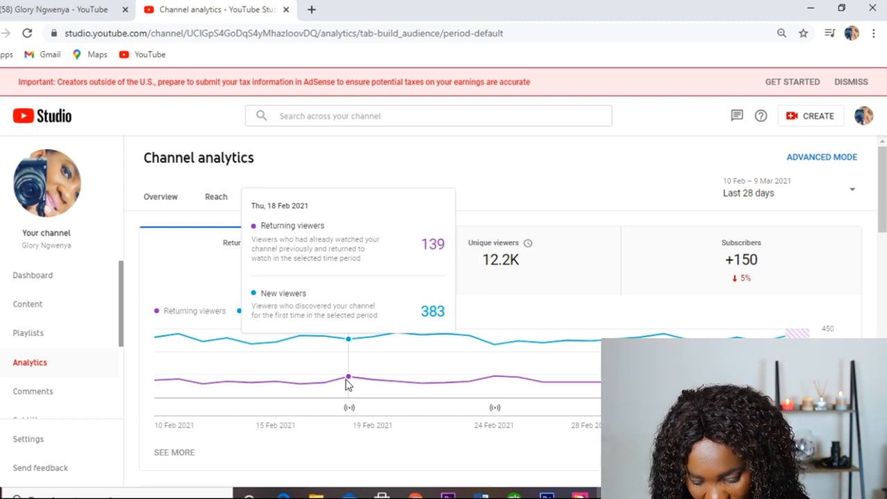
{"action": "mouse_move", "coordinate": [397, 389]}
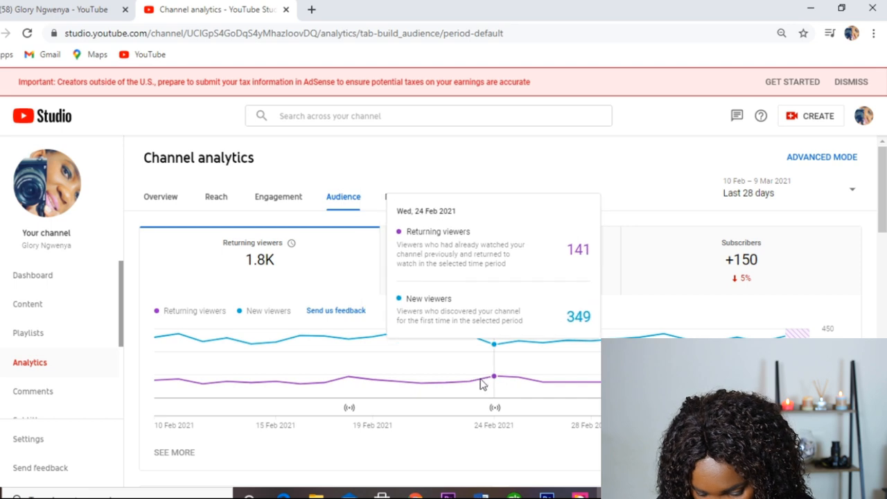
{"action": "mouse_move", "coordinate": [471, 396]}
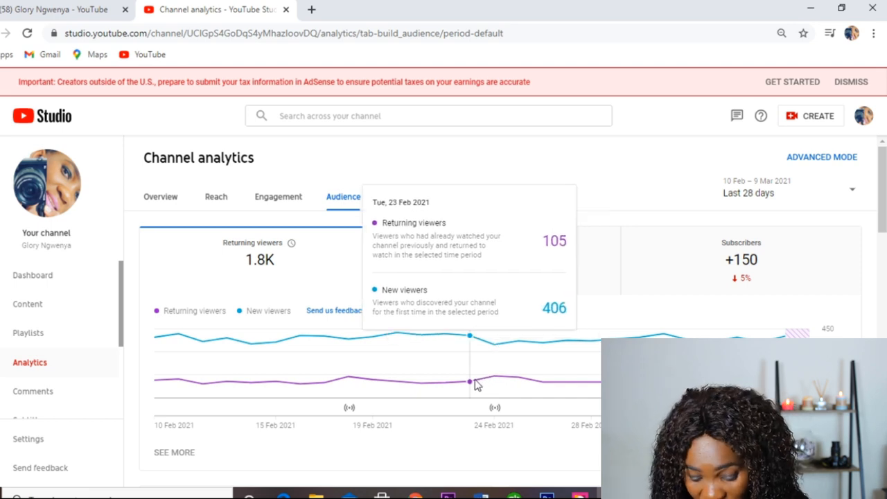
{"action": "mouse_move", "coordinate": [514, 381]}
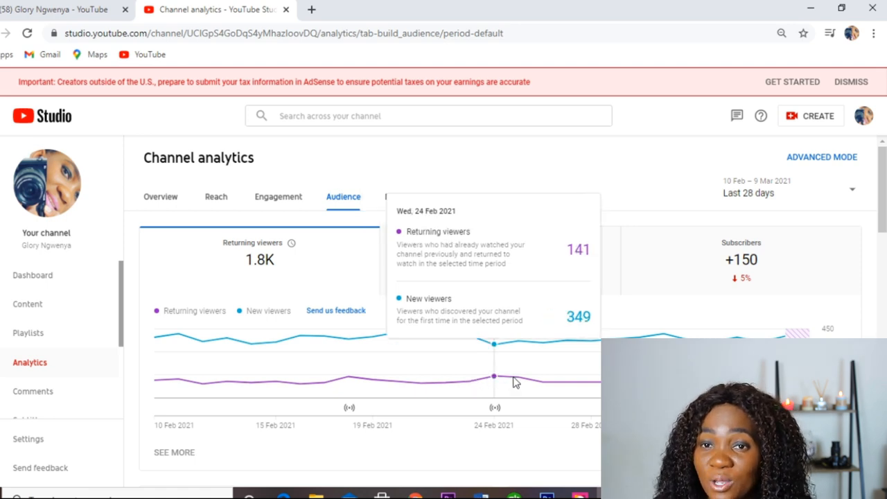
{"action": "mouse_move", "coordinate": [637, 336]}
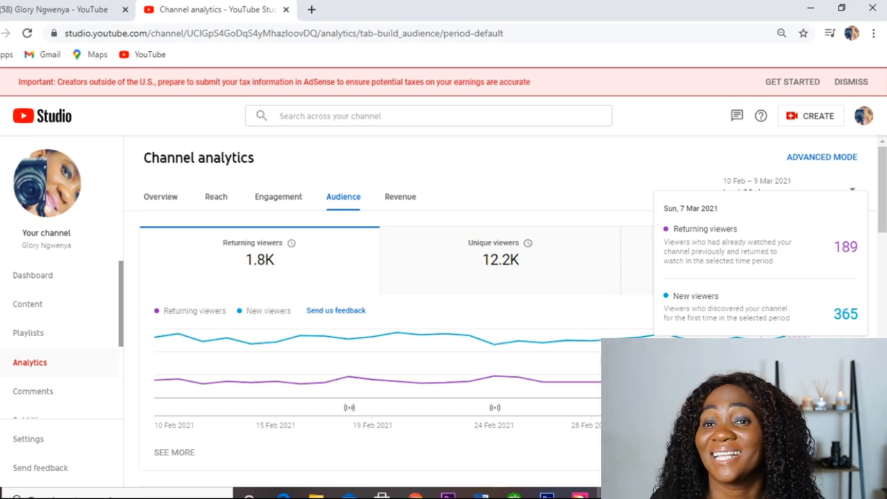
{"action": "mouse_move", "coordinate": [816, 257]}
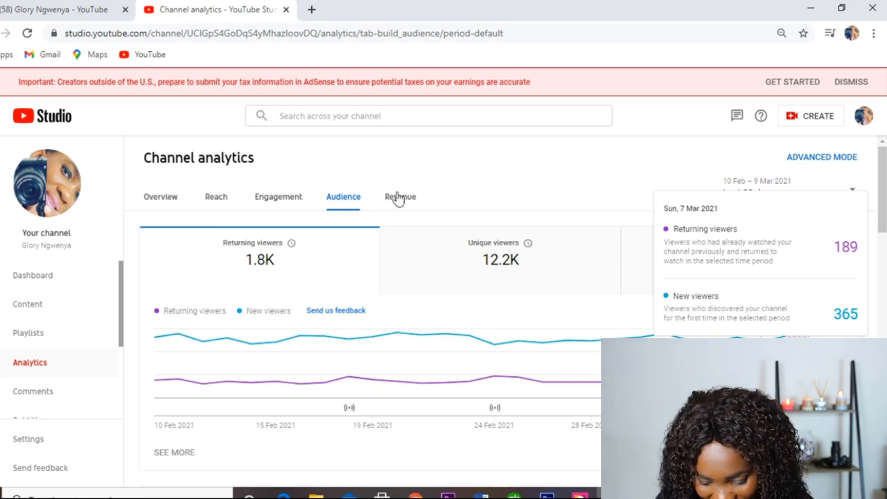
{"action": "left_click", "coordinate": [399, 196]}
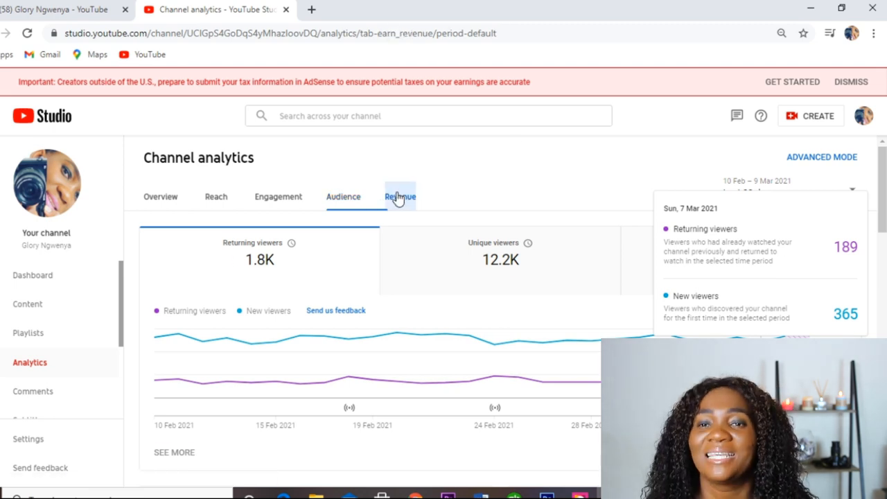
Open Revenue analytics and scroll to R311.73 revenue, R18.07 RPM and monthly revenue cards
{"action": "left_click", "coordinate": [399, 196]}
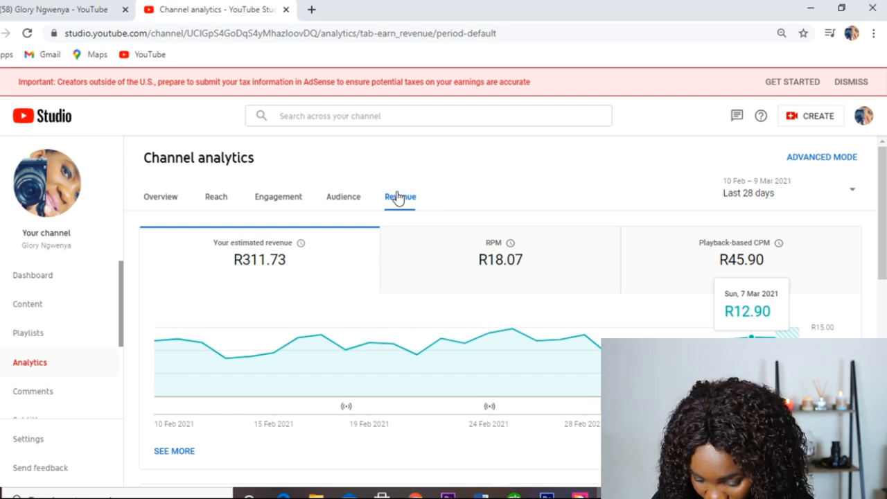
{"action": "scroll", "scroll_direction": "down", "scroll_amount": 3}
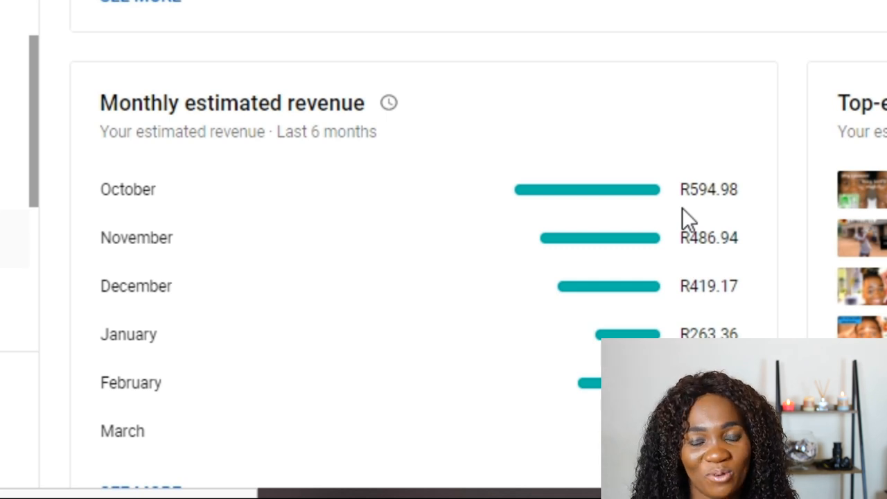
{"action": "mouse_move", "coordinate": [615, 263]}
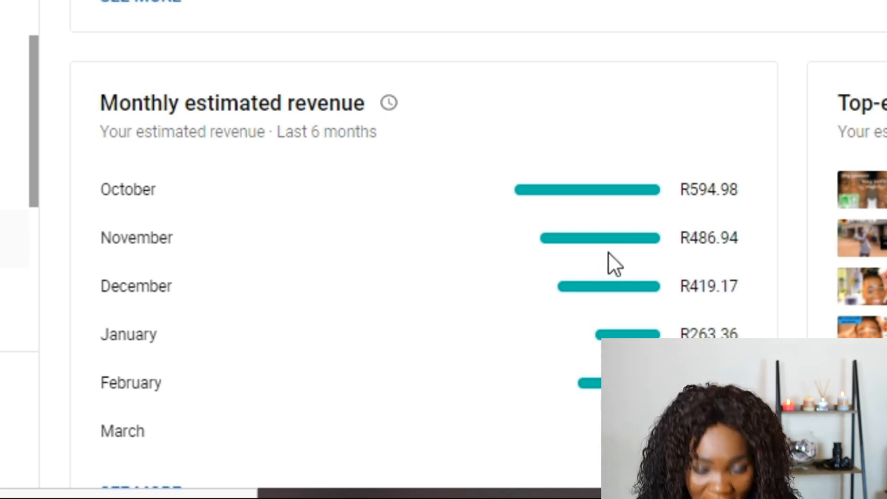
{"action": "mouse_move", "coordinate": [729, 300]}
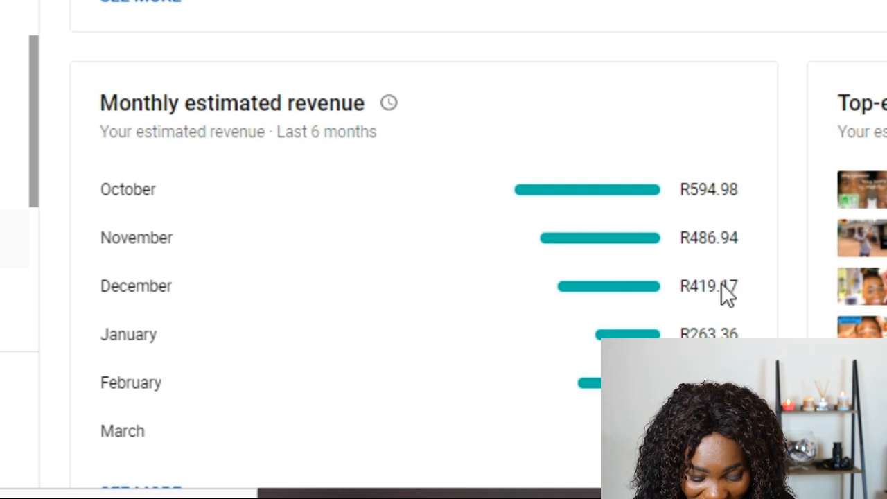
{"action": "mouse_move", "coordinate": [717, 316]}
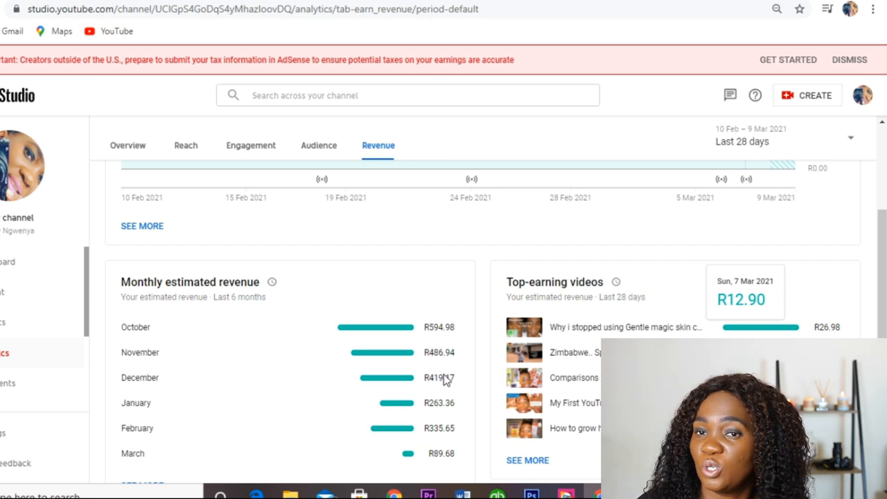
{"action": "mouse_move", "coordinate": [417, 414]}
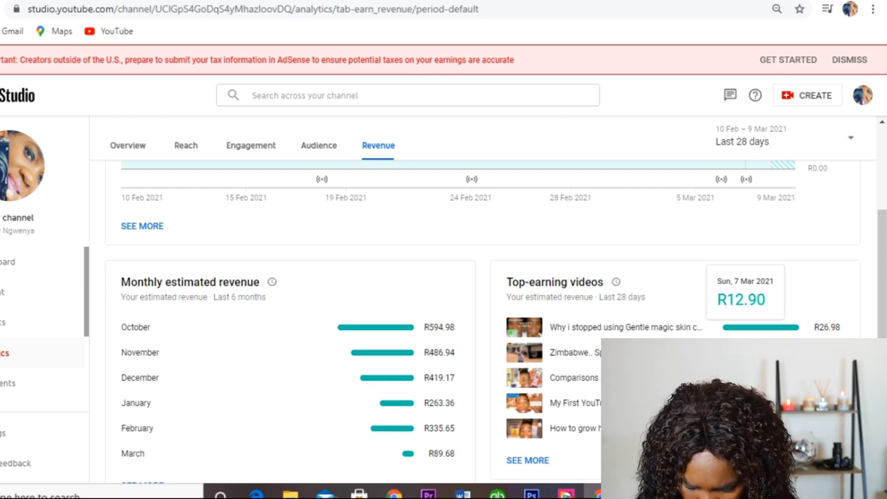
{"action": "scroll", "scroll_direction": "down", "scroll_amount": 3}
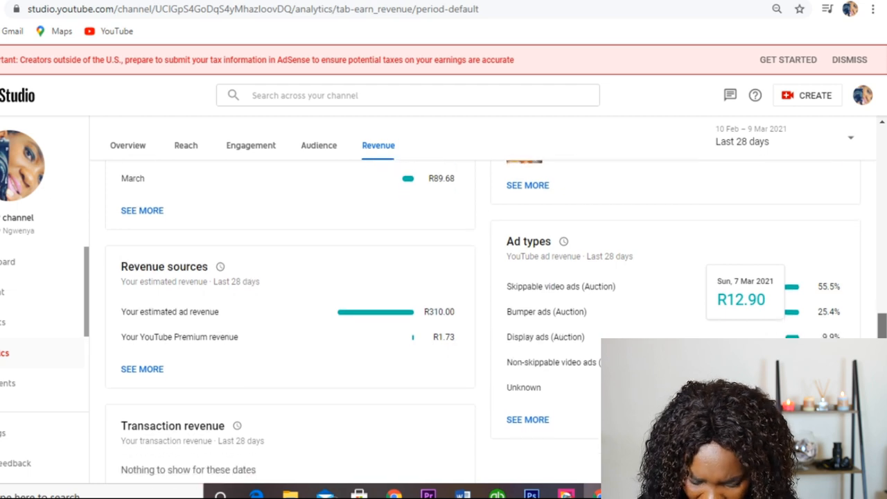
{"action": "scroll", "scroll_direction": "down", "scroll_amount": 3}
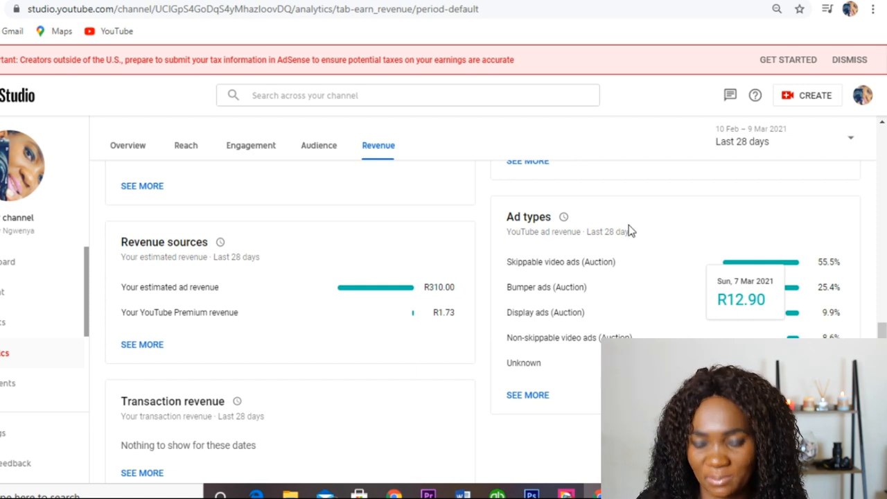
{"action": "mouse_move", "coordinate": [575, 284]}
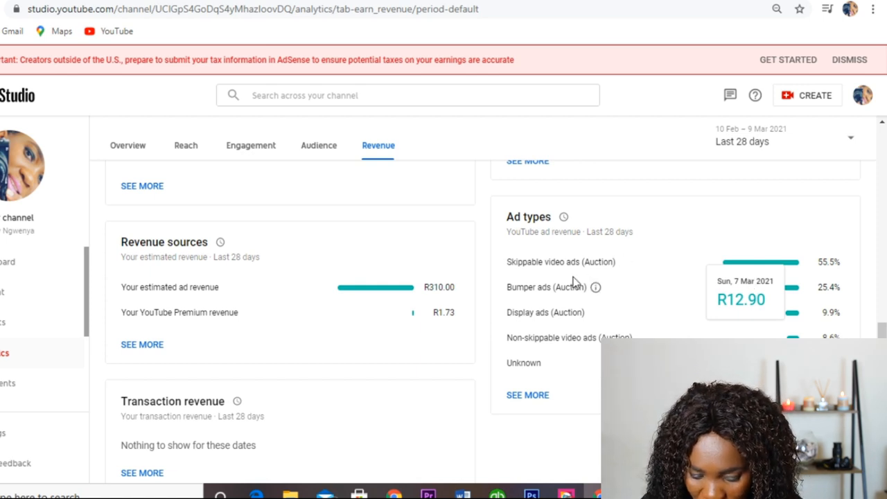
{"action": "mouse_move", "coordinate": [655, 259]}
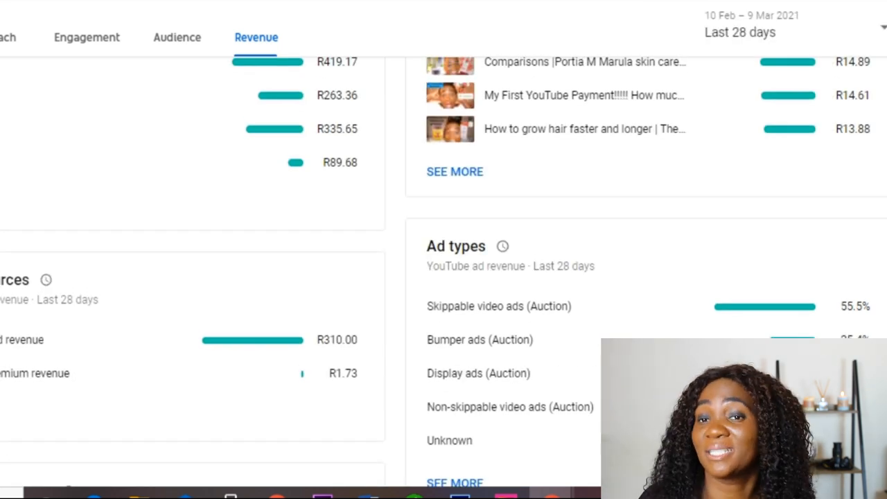
{"action": "scroll", "scroll_direction": "down", "scroll_amount": 3}
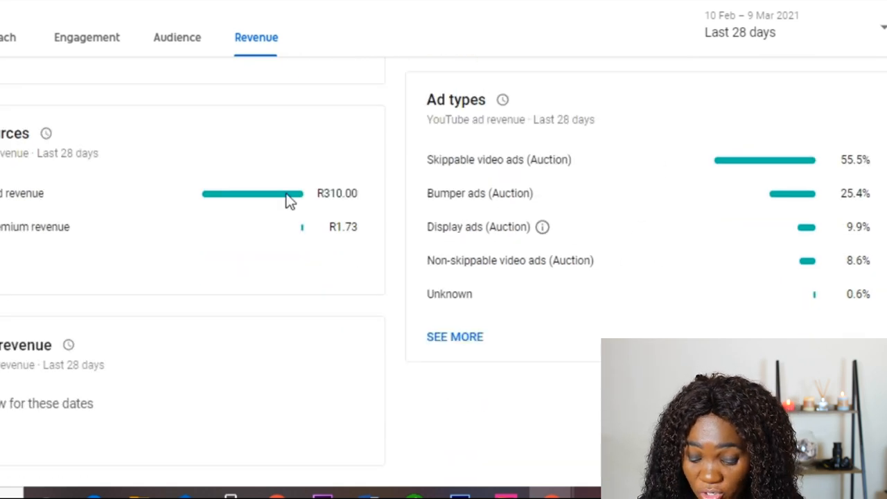
{"action": "mouse_move", "coordinate": [45, 158]}
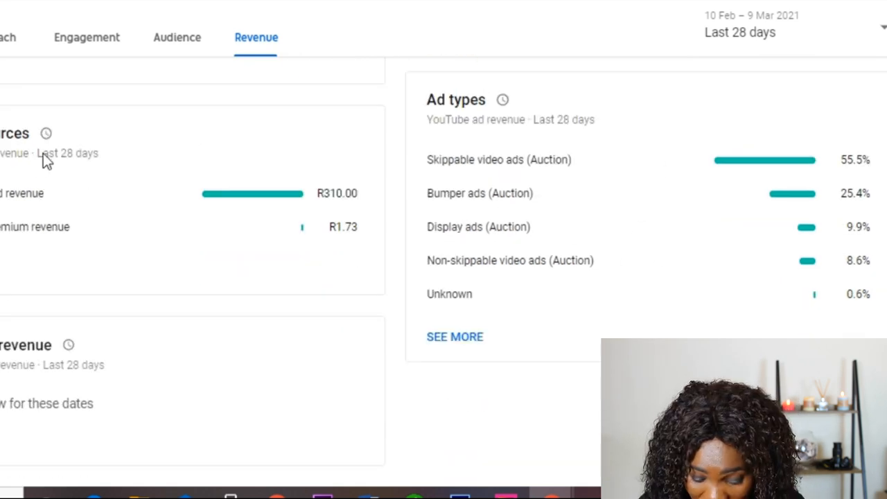
{"action": "double_click", "coordinate": [48, 153]}
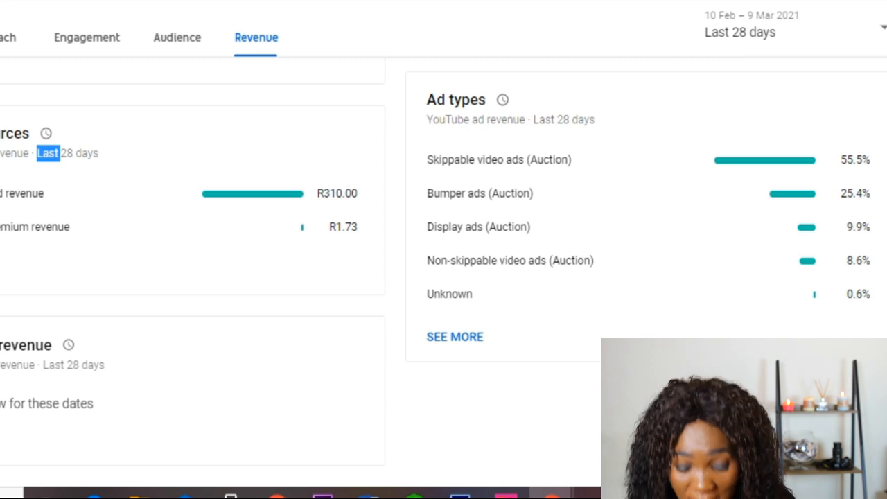